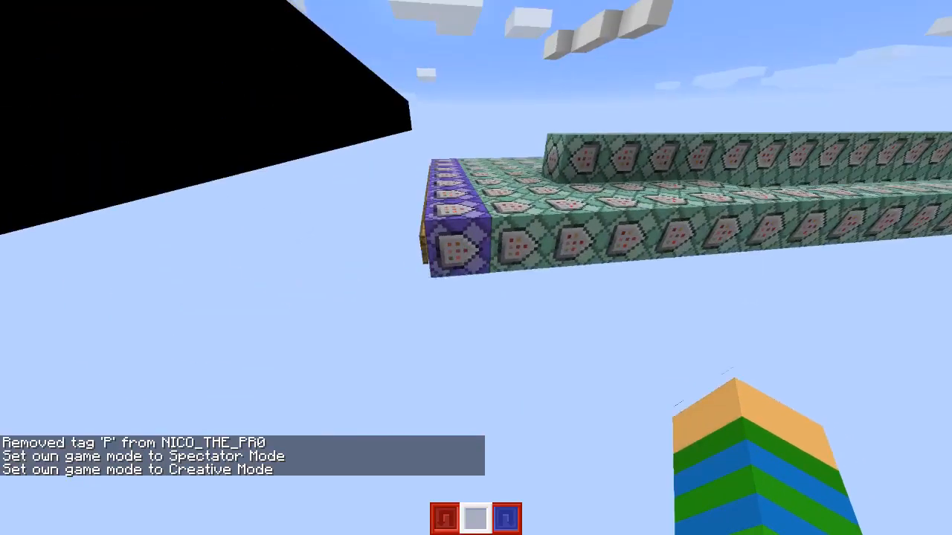
pyautogui.moveTo(476, 267)
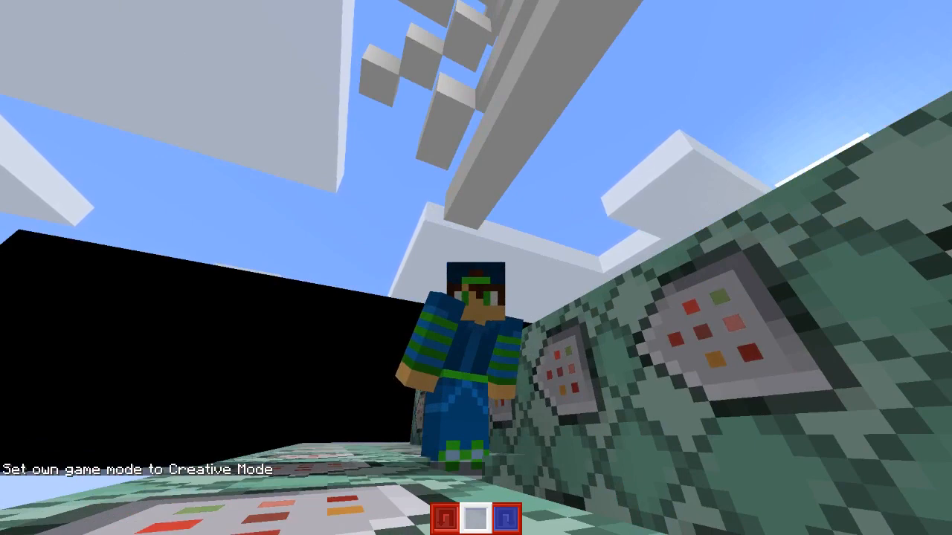
pyautogui.moveTo(476, 267)
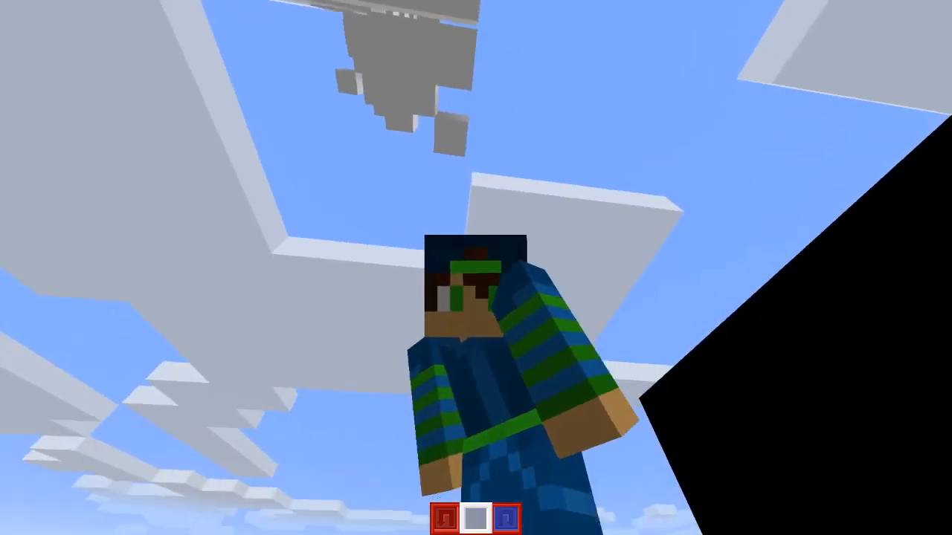
pyautogui.moveTo(476, 267)
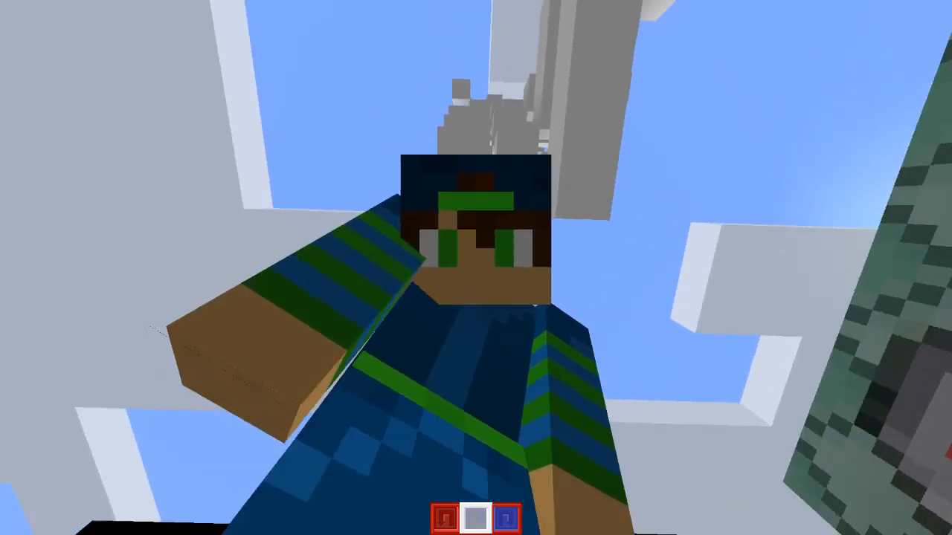
pyautogui.moveTo(476, 268)
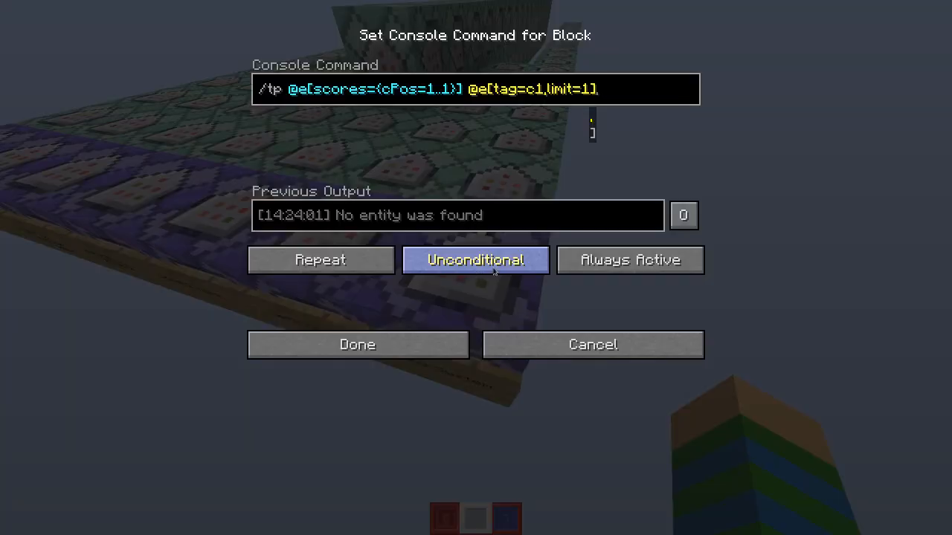
# Step: Open the repeating command block to view its /tp command for the cPos 1 entity
pyautogui.doubleClick(269, 88)
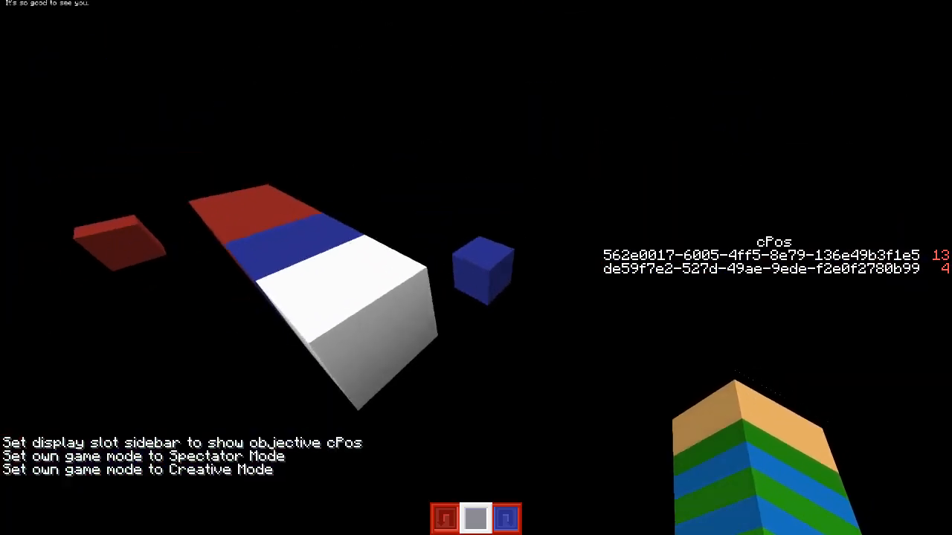
# Step: Display the cPos objective in the sidebar and return to the command blocks
pyautogui.press('e')
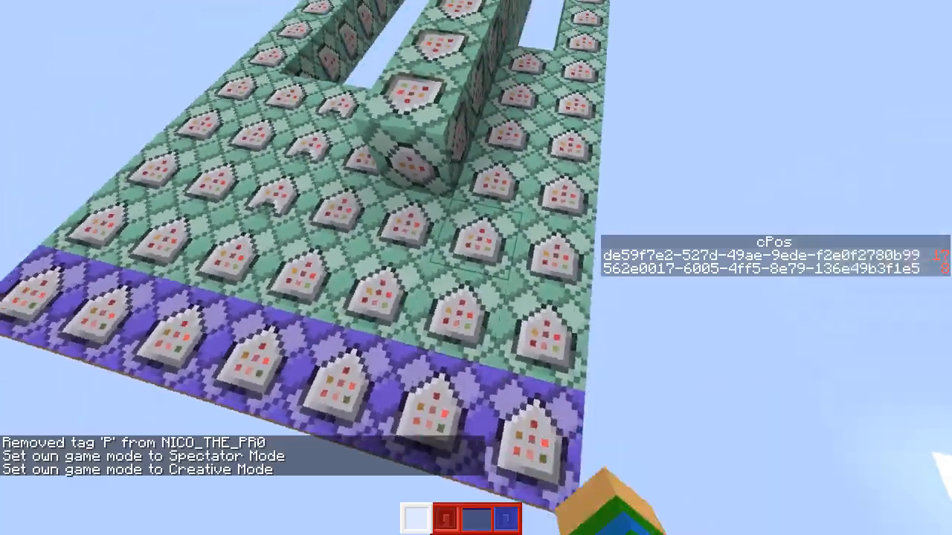
pyautogui.moveTo(476, 268)
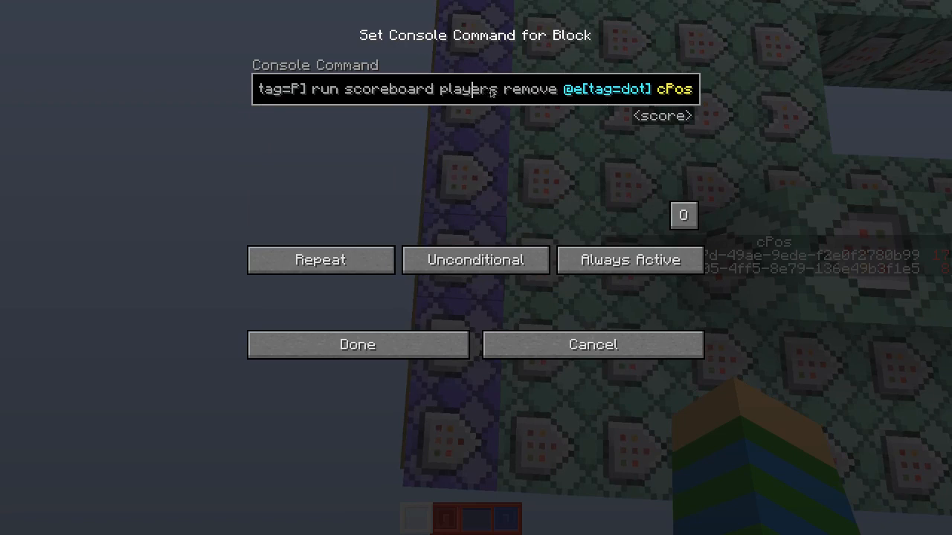
pyautogui.doubleClick(576, 89)
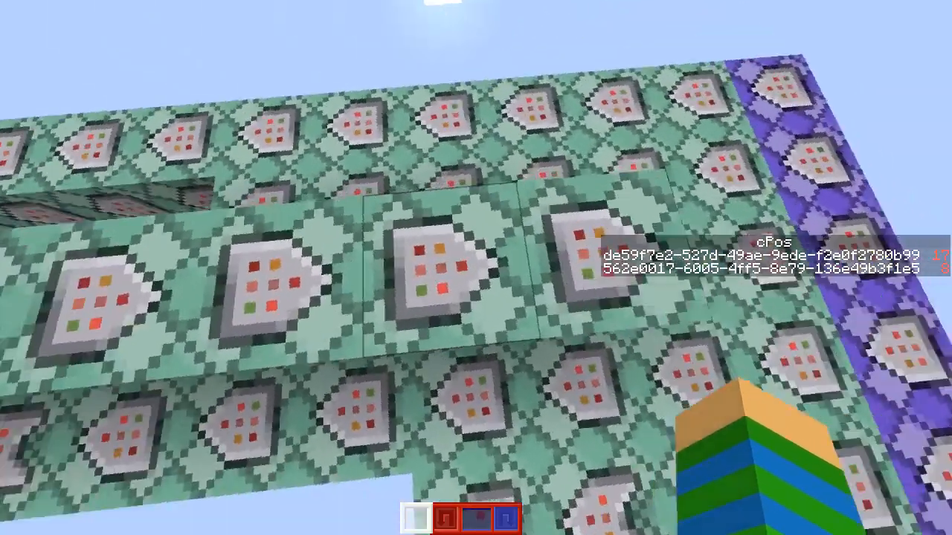
pyautogui.moveTo(476, 267)
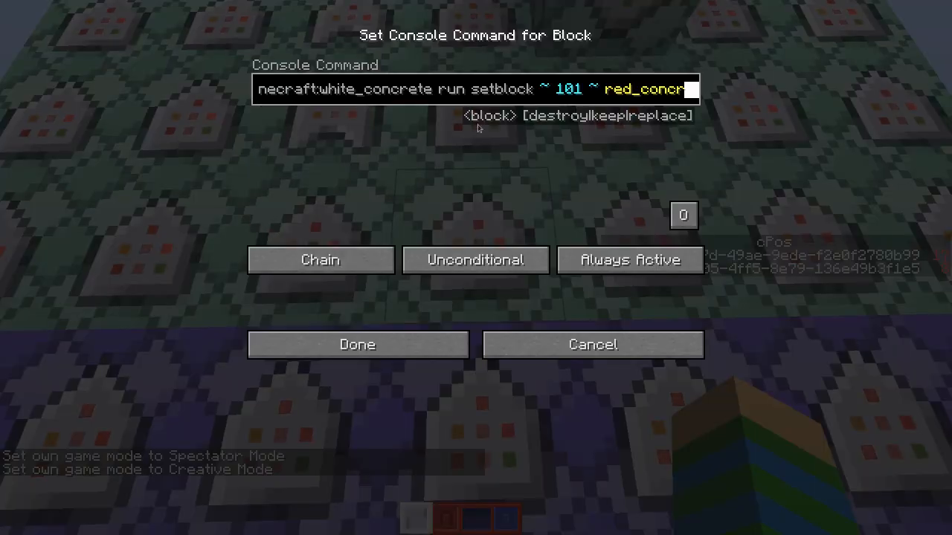
# Step: Enter the chain command turning white concrete at y 101 under red-tagged entities into red_concrete
pyautogui.write('ete')
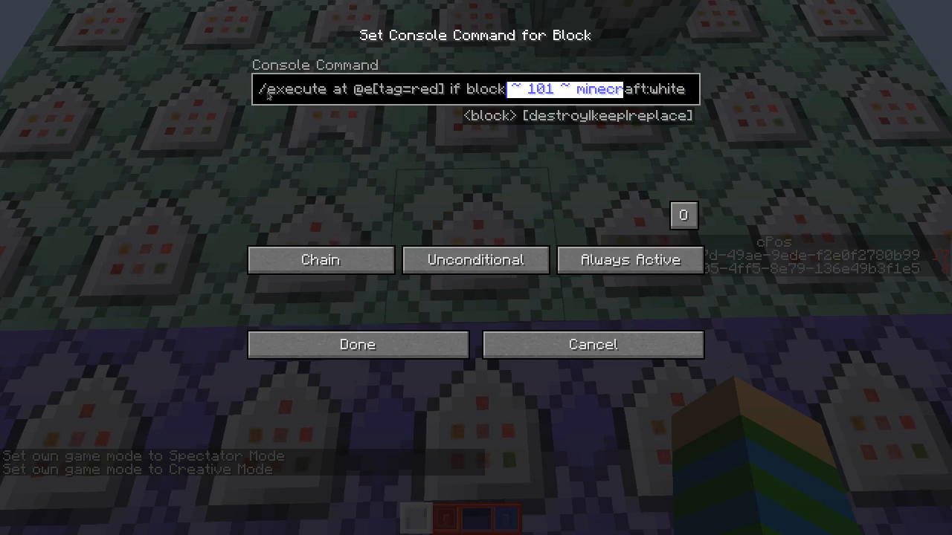
pyautogui.write('craft:white_concrete run setblock ~ 101 ~ red_concrete')
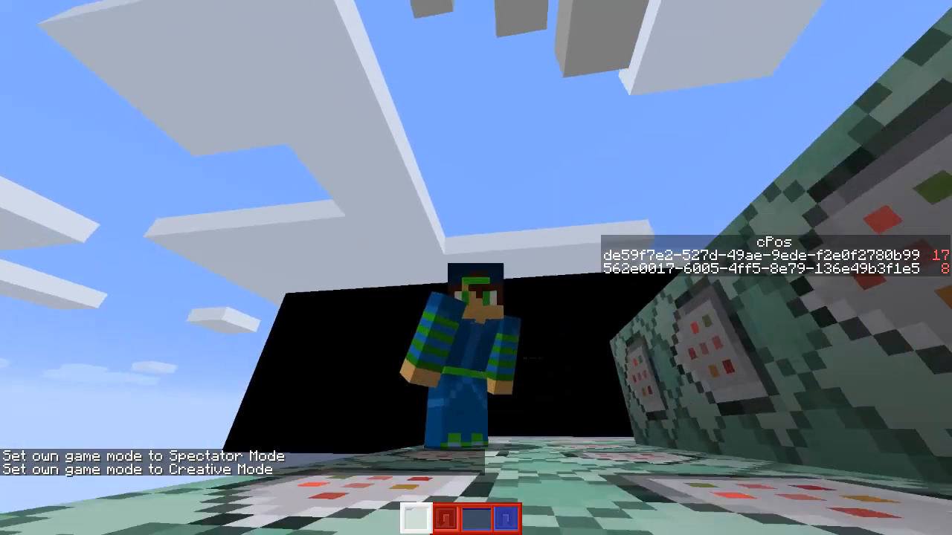
pyautogui.moveTo(475, 268)
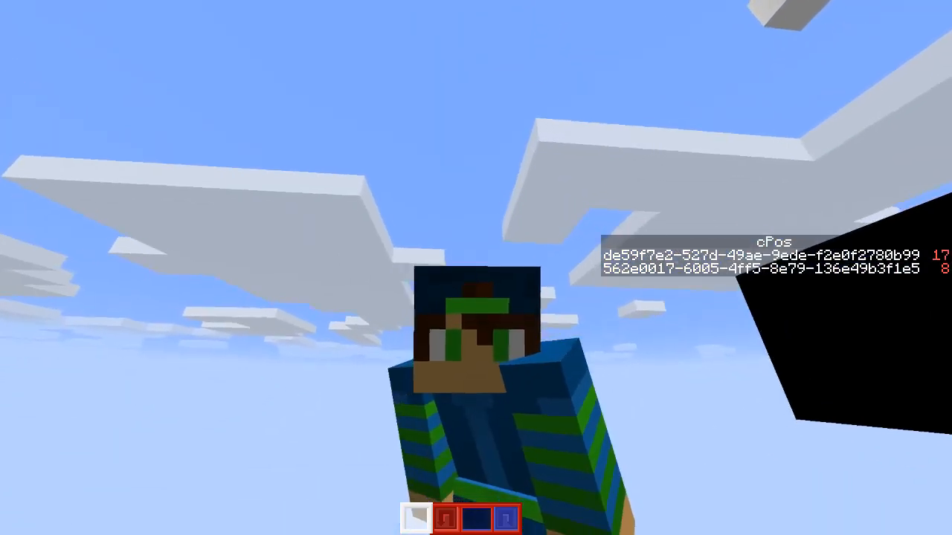
pyautogui.moveTo(476, 268)
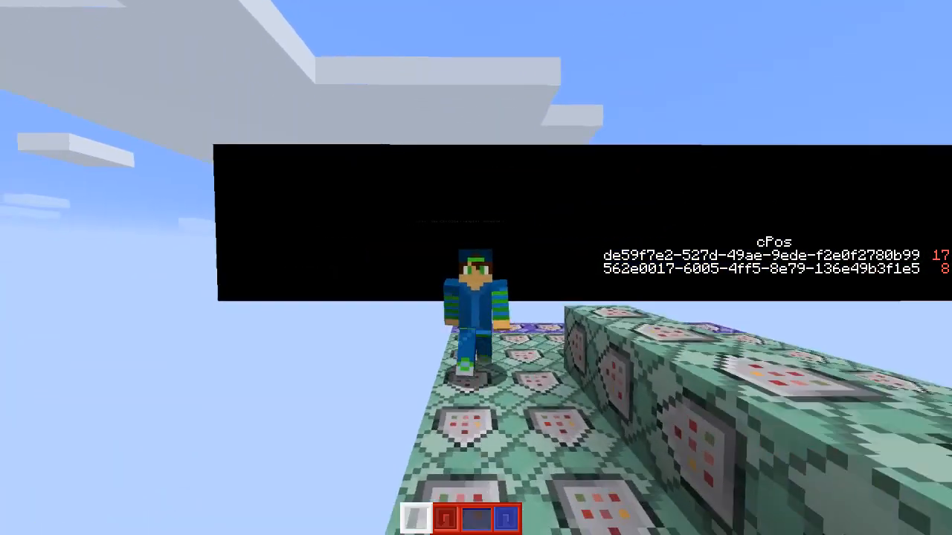